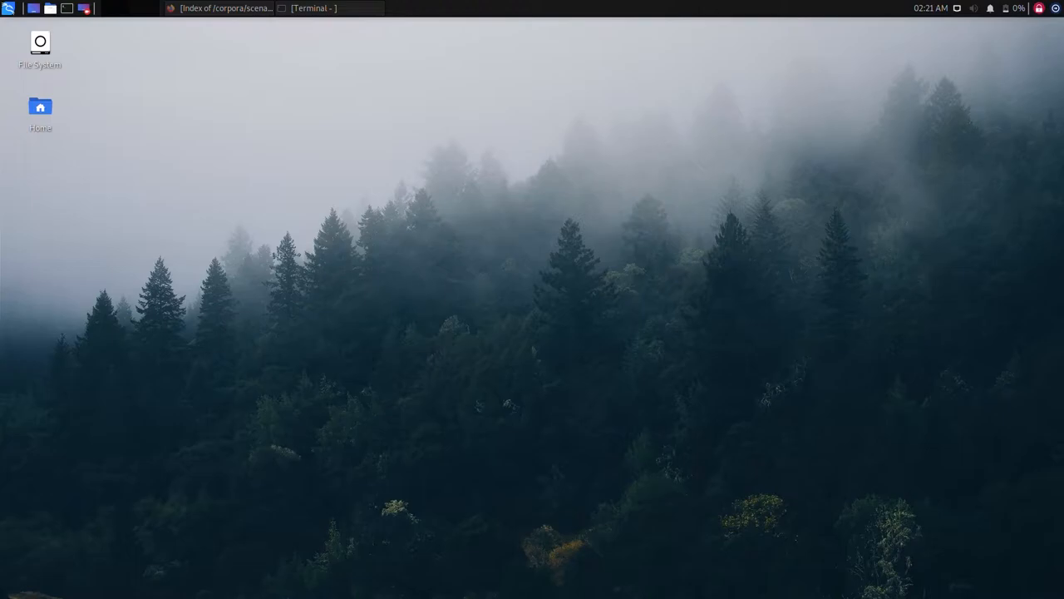
Run 'bulk_extractor -h' in a new terminal to show its help and options
left_click(313, 7)
type("b")
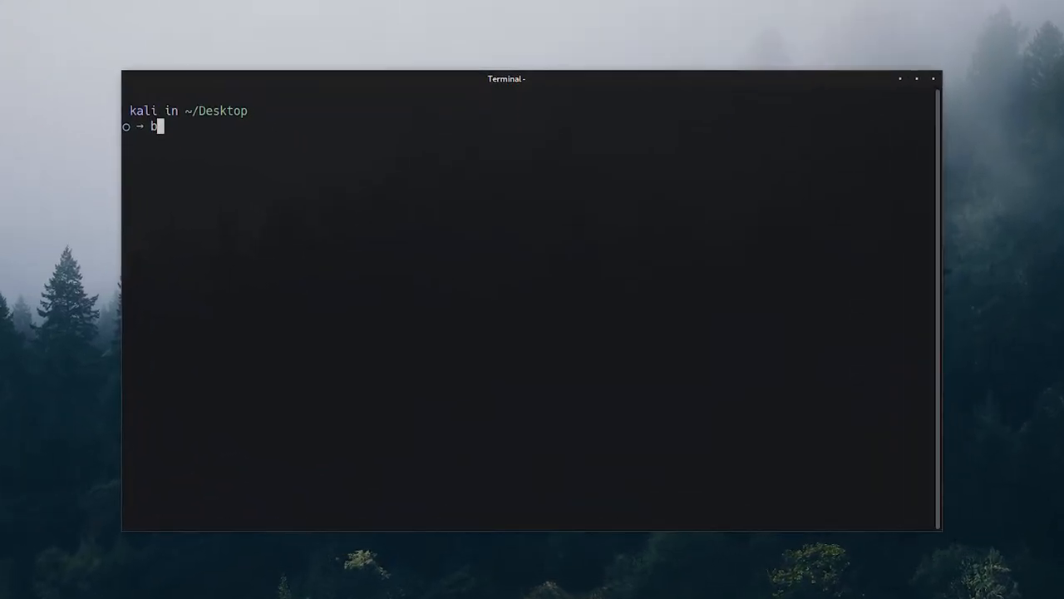
type("ulk_extractor -h")
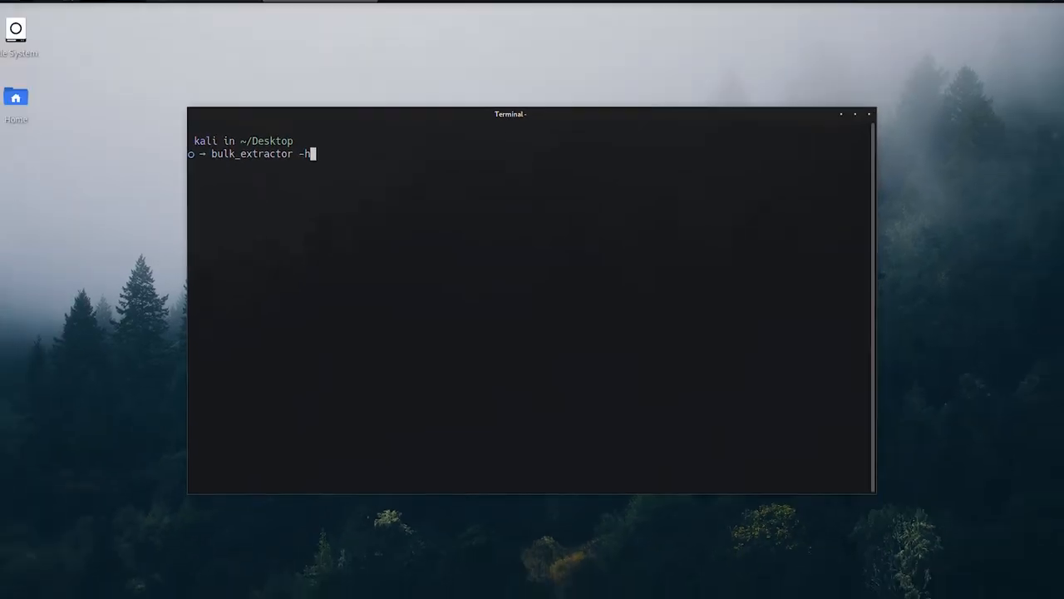
key("Return")
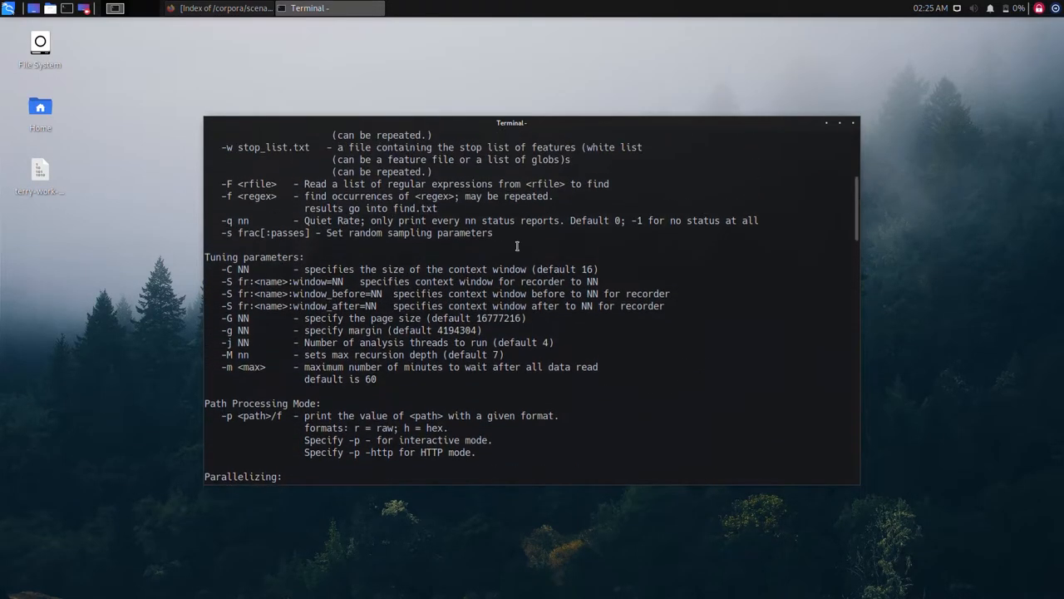
mouse_move(40, 170)
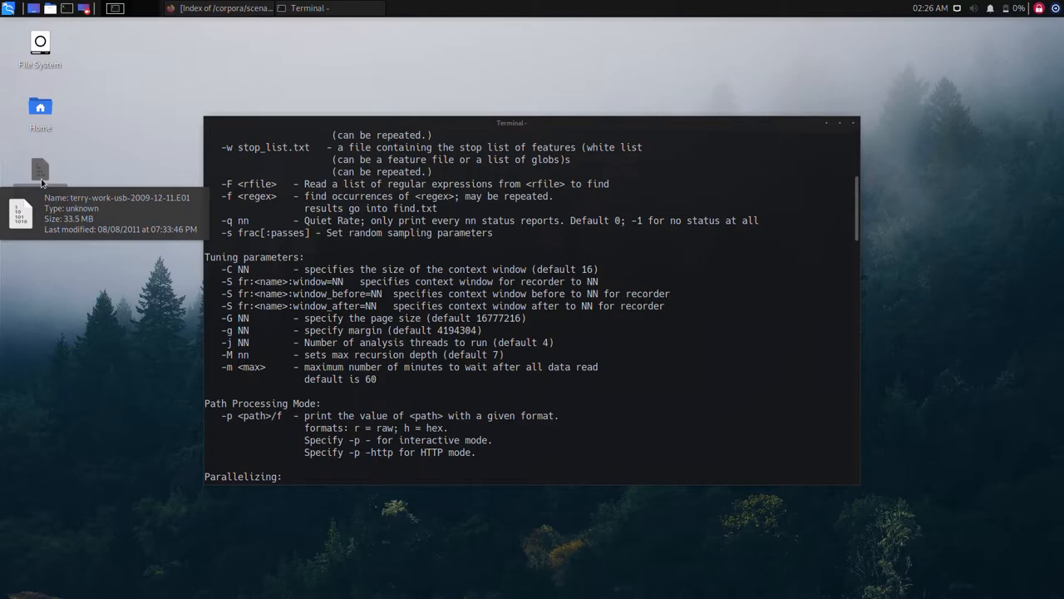
mouse_move(232, 27)
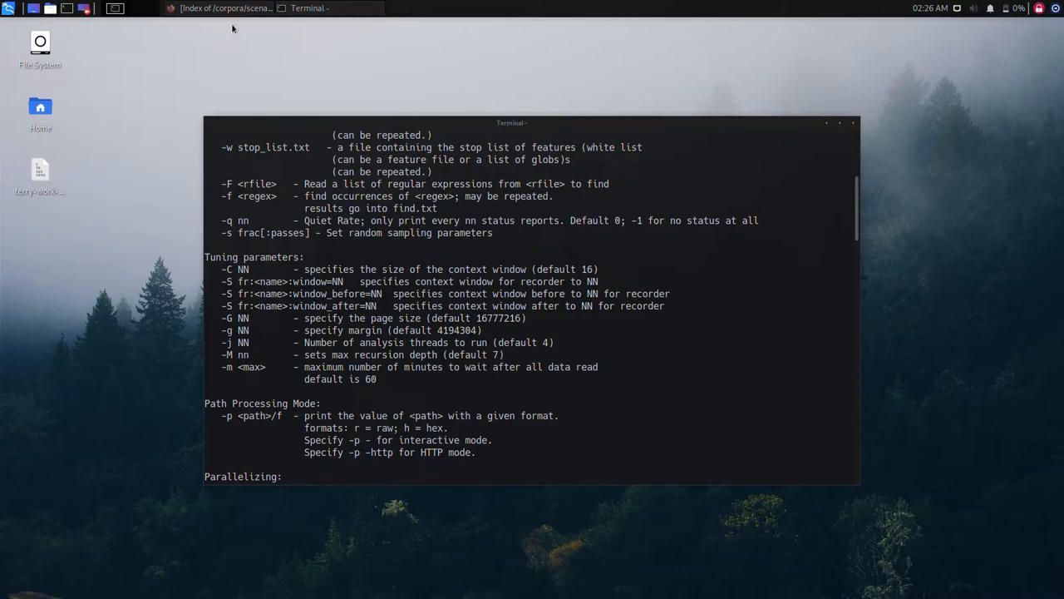
Scroll the Digital Corpora image index to terry-work-usb-2009-12-11.E01, then return to the terminal
left_click(224, 6)
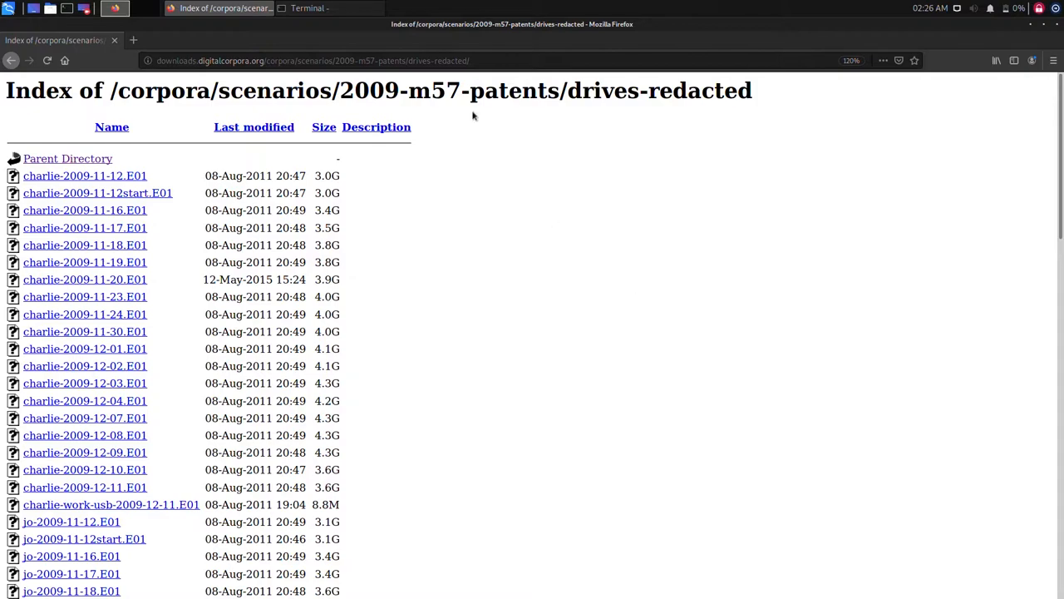
left_click(332, 60)
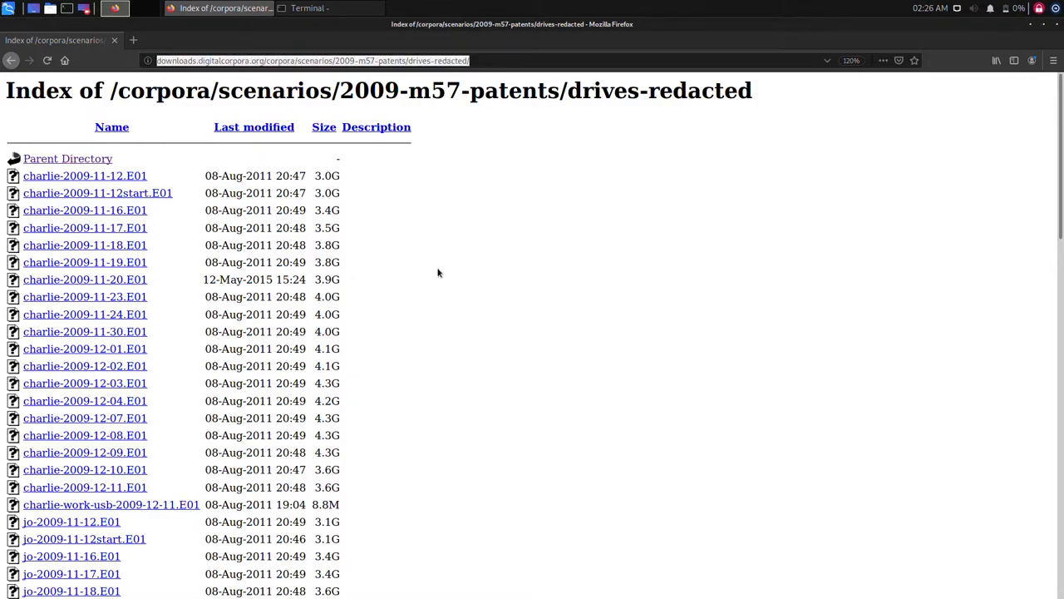
scroll("down", 3)
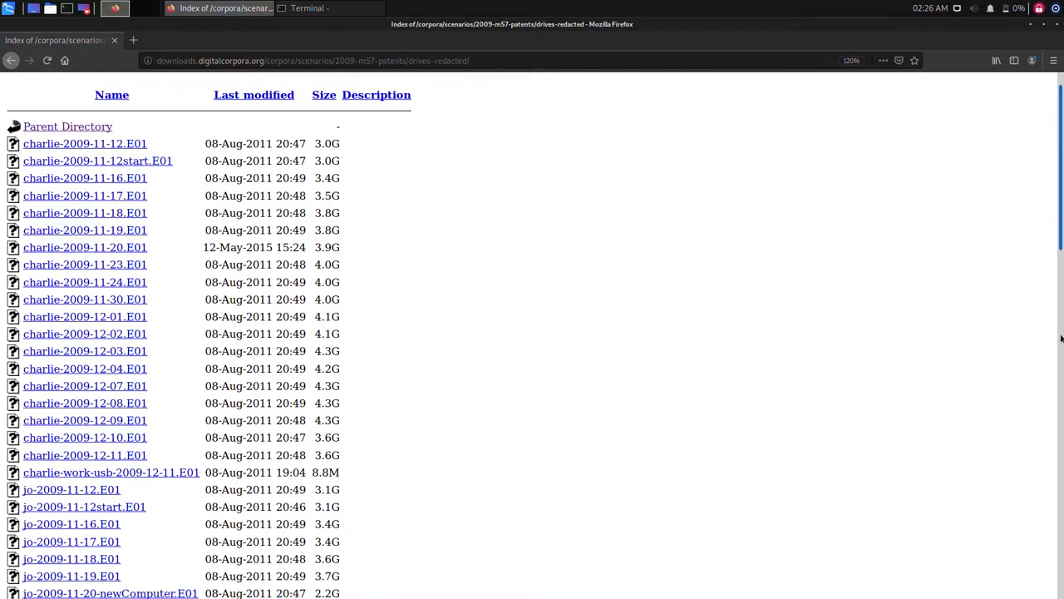
scroll("down", 3)
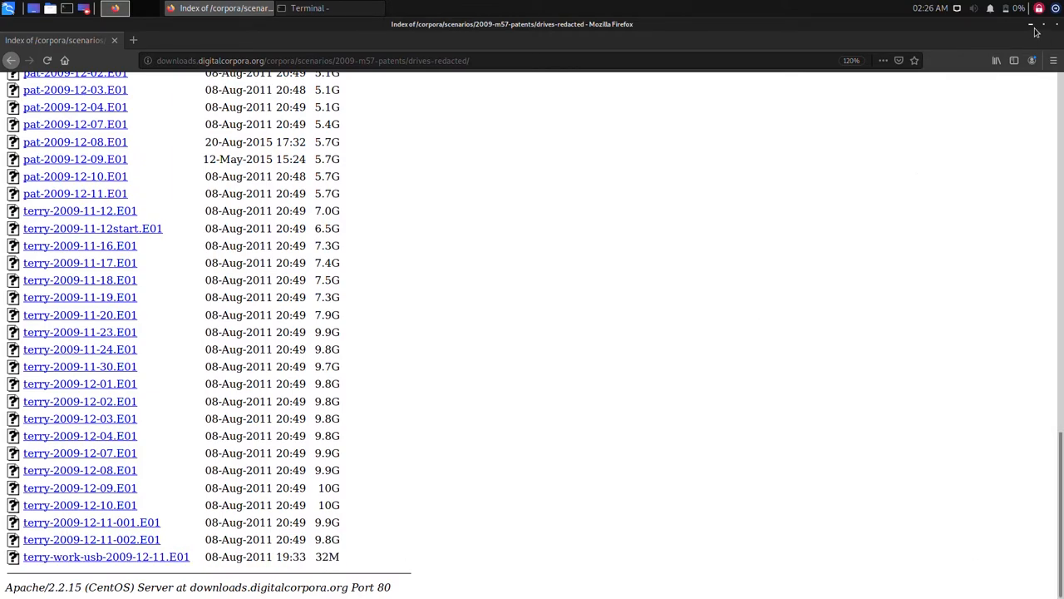
left_click(309, 7)
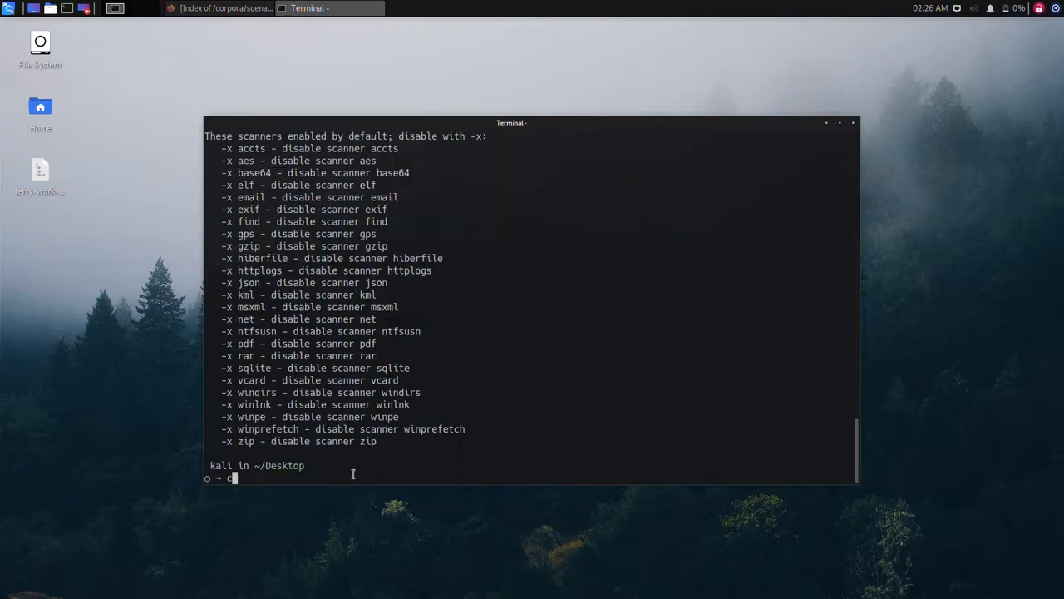
Run 'bulk_extractor -o bulk_output terry-work-usb-2009-12-11.E01' and let the scan finish
key("Return")
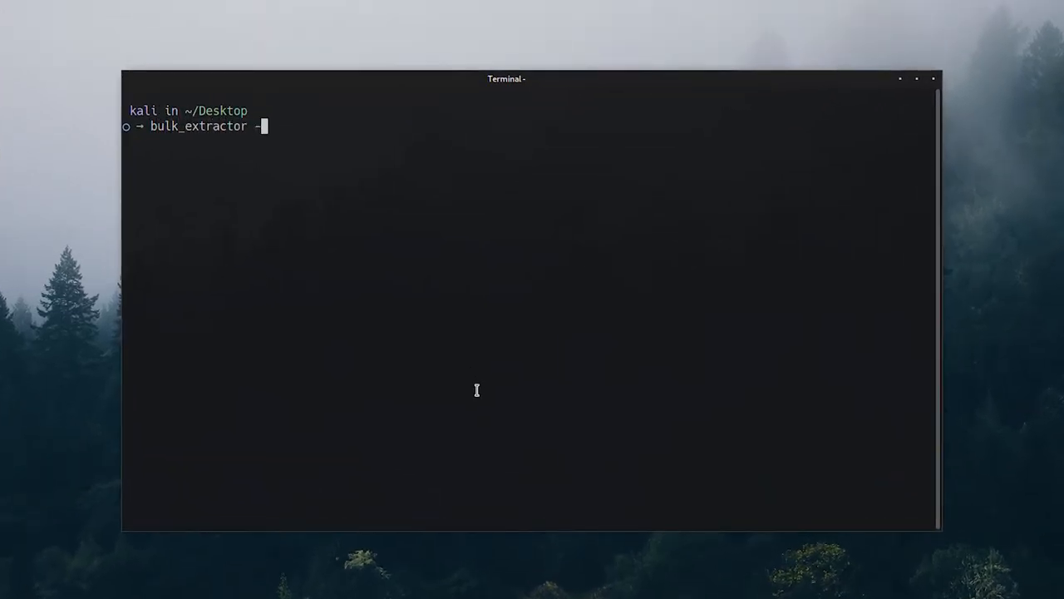
type("o bulk_out")
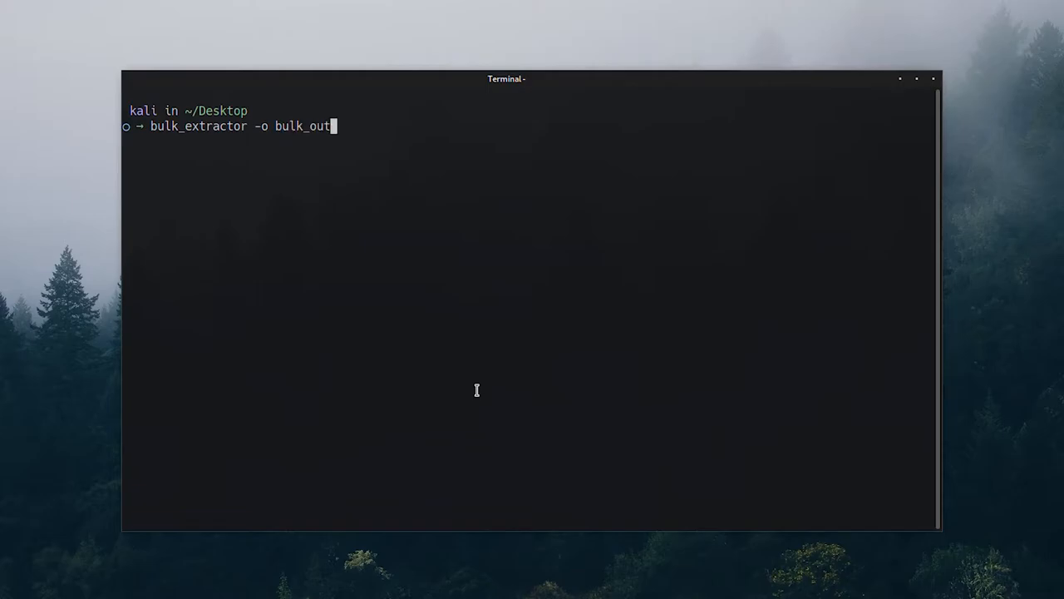
type("put terry-work-usb-2009-12-11.E01")
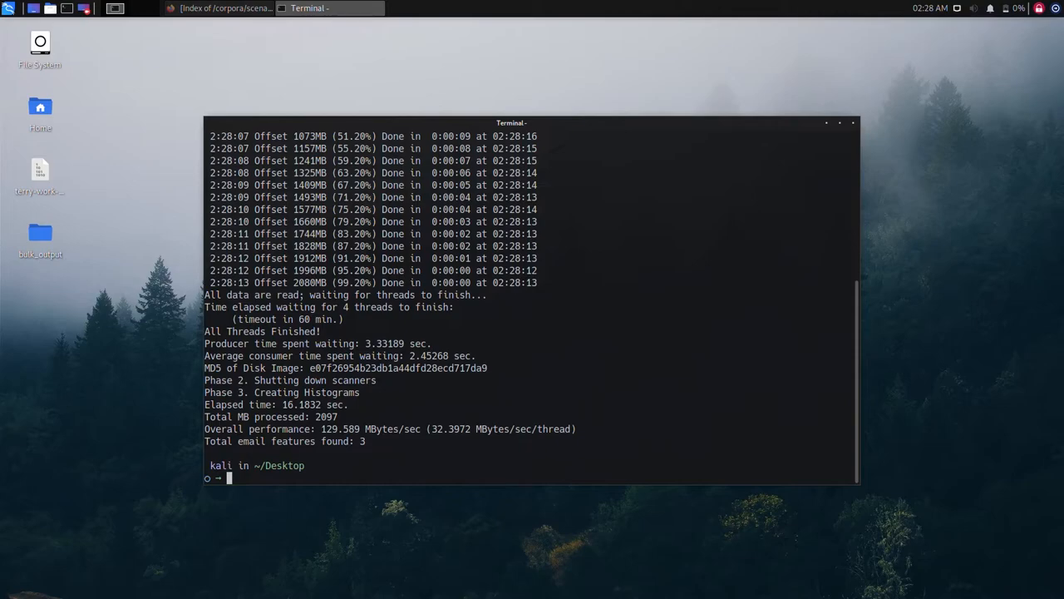
mouse_move(65, 409)
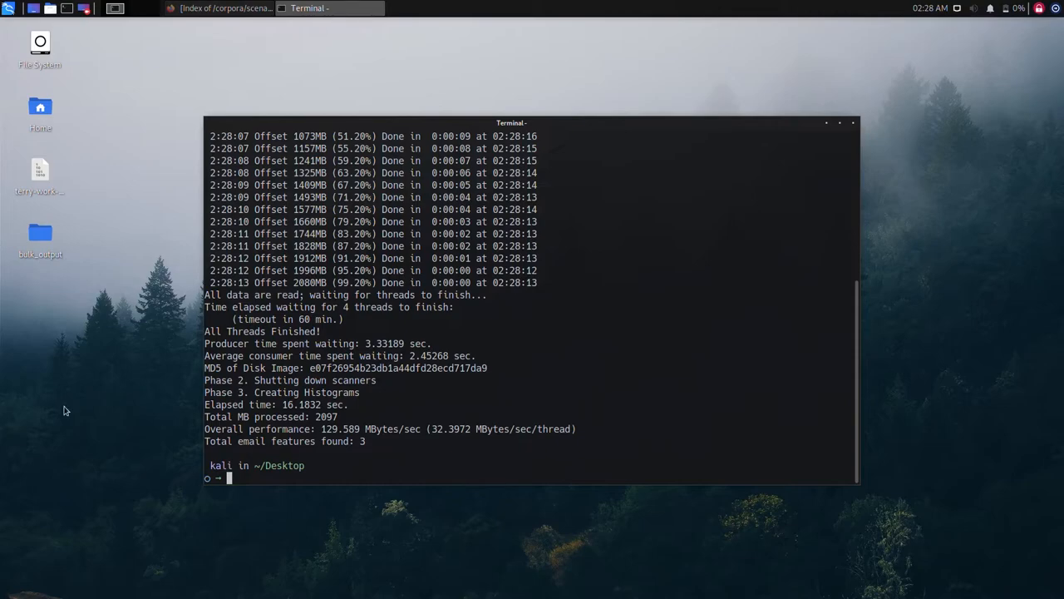
mouse_move(459, 486)
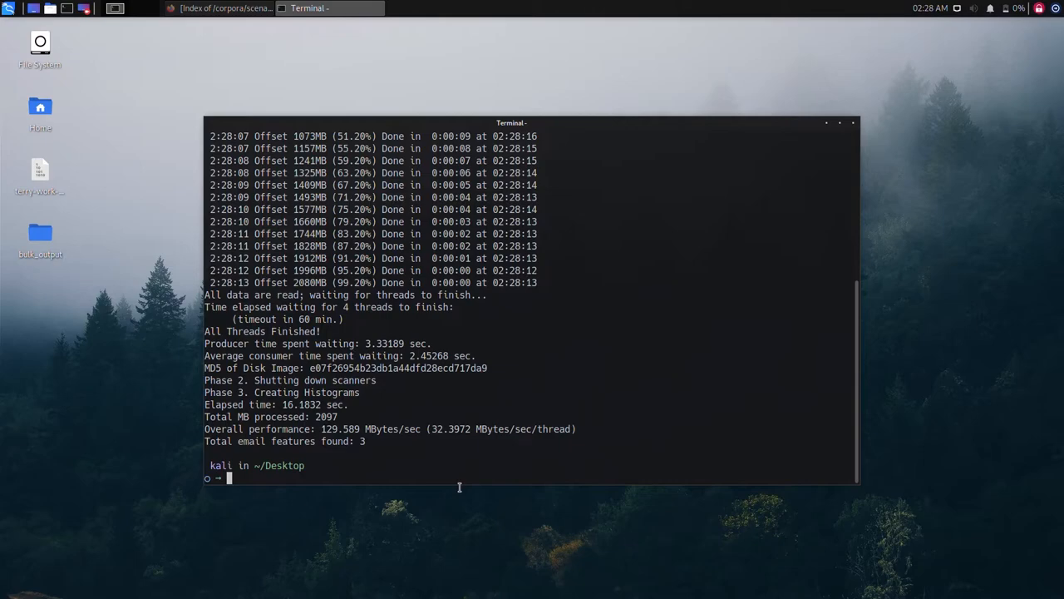
left_click(40, 233)
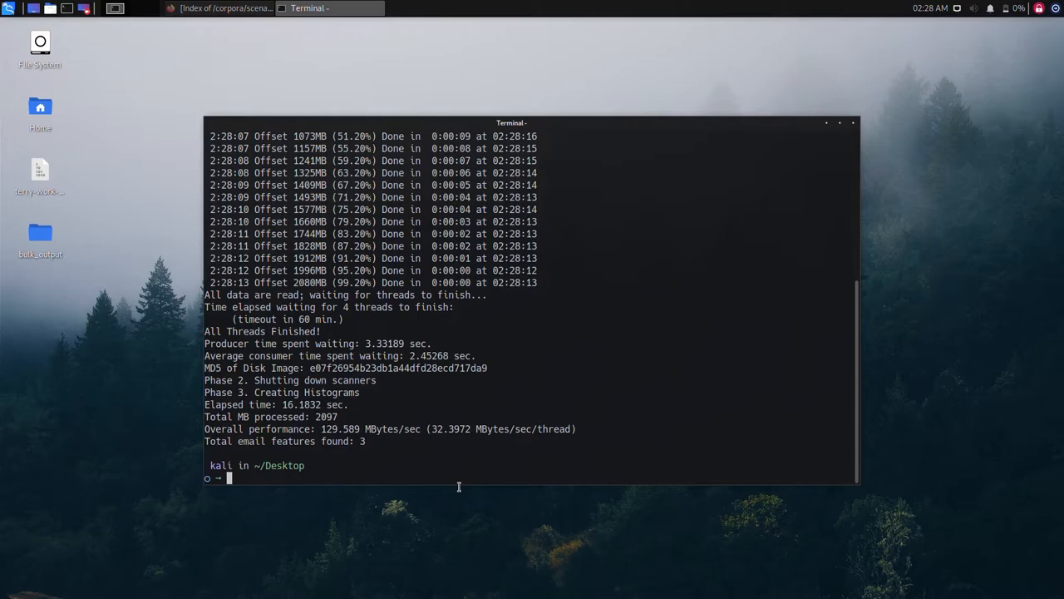
List bulk_output with 'ls -l' and scroll through the feature files, noting ccn.txt
type("ls -l")
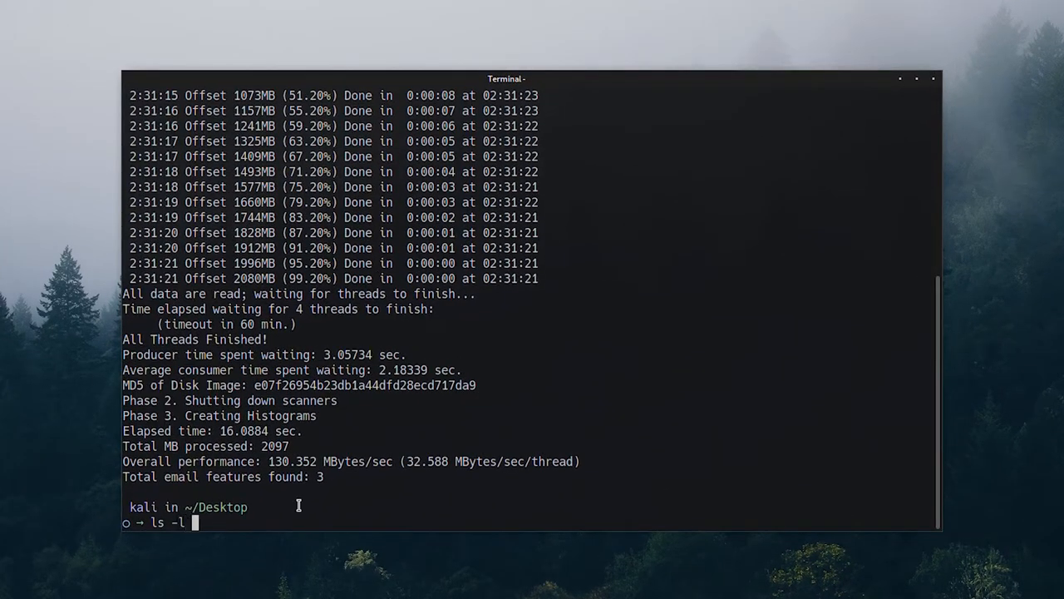
type("bulk_output")
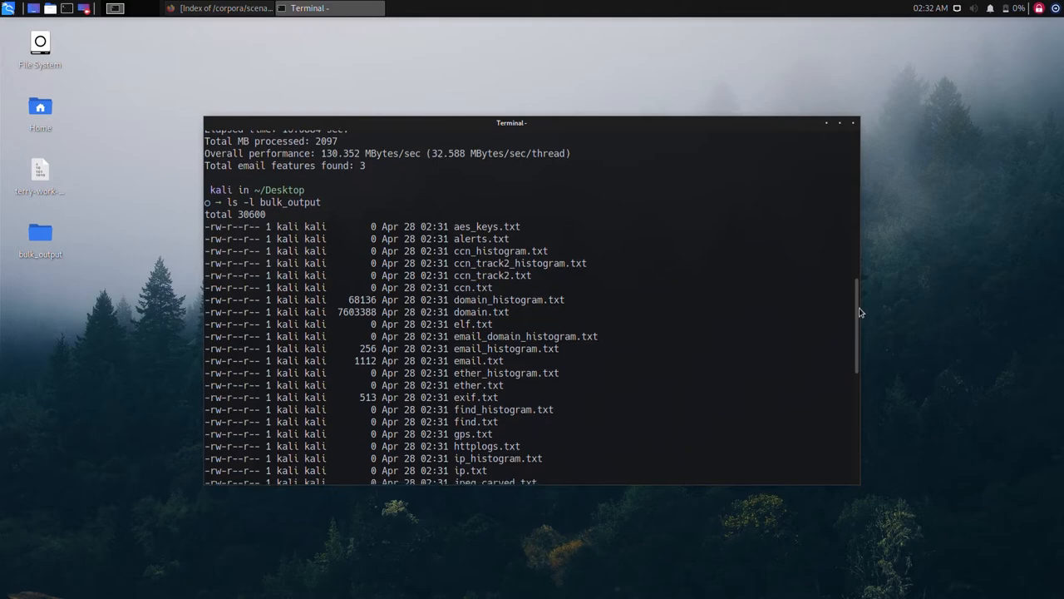
scroll("down", 3)
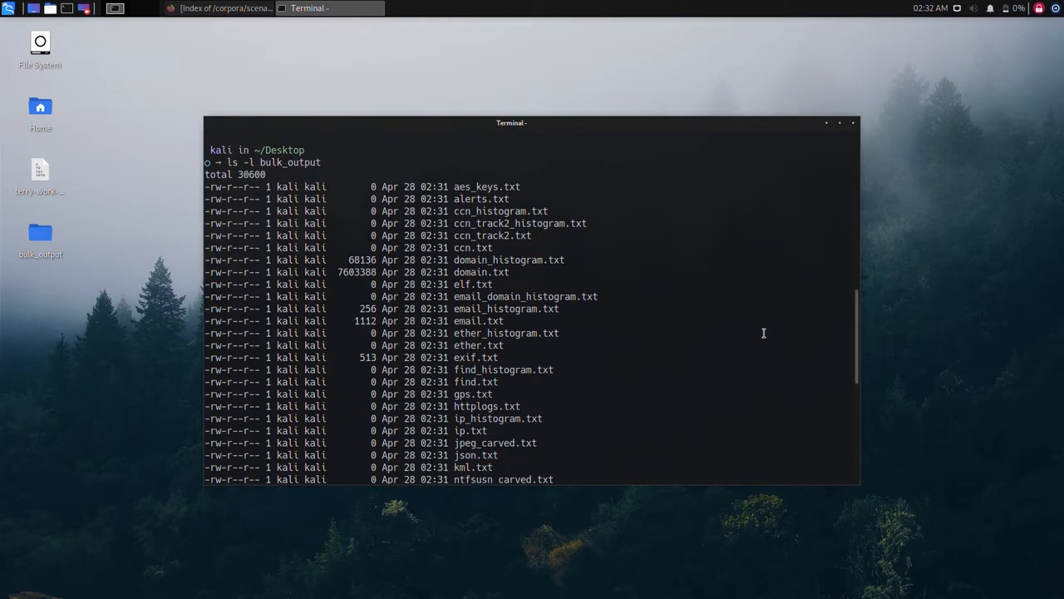
mouse_move(755, 336)
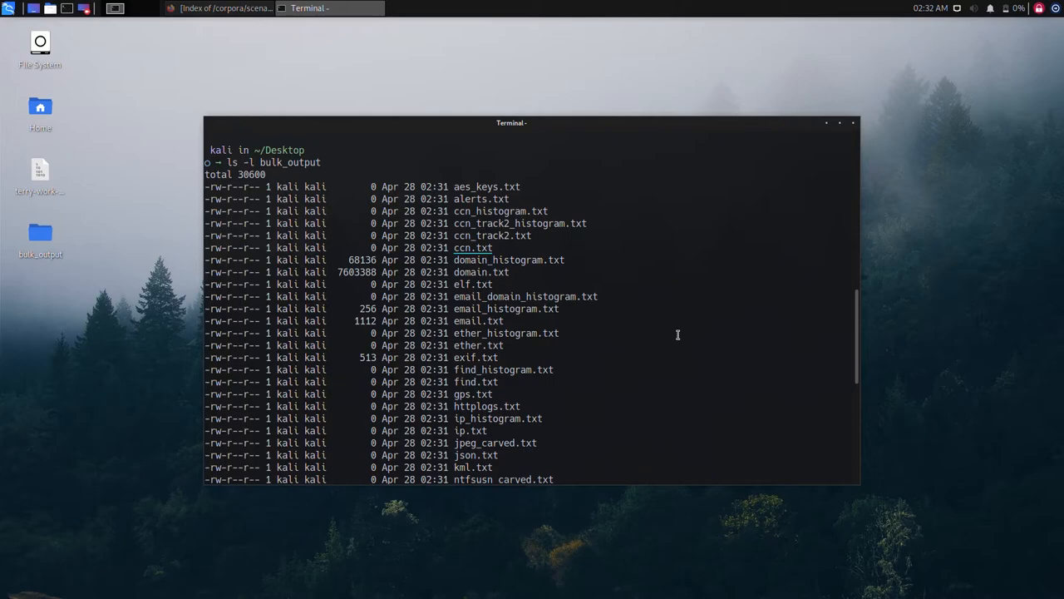
mouse_move(676, 339)
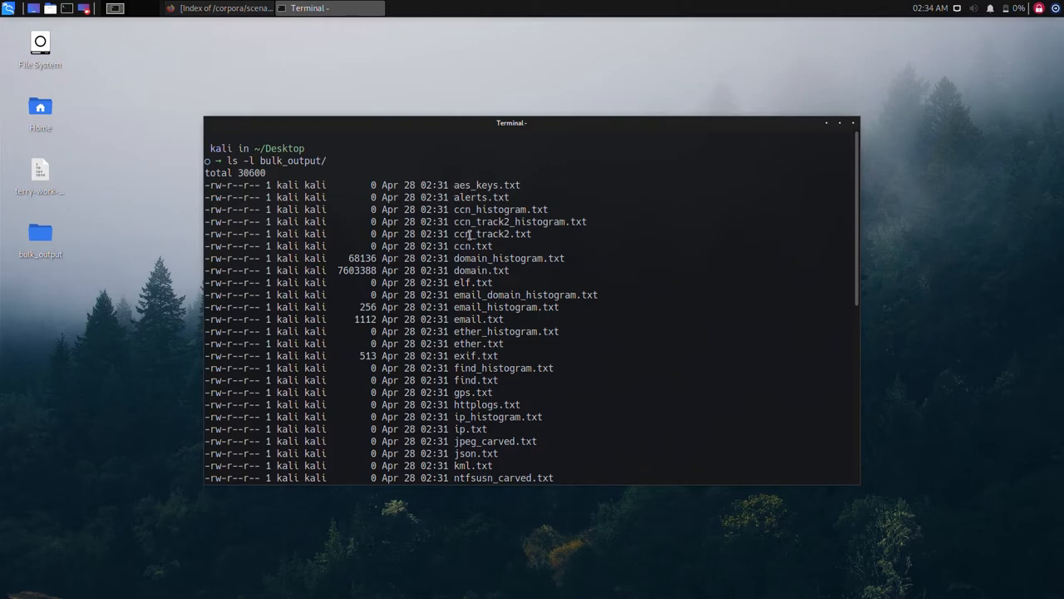
mouse_move(375, 253)
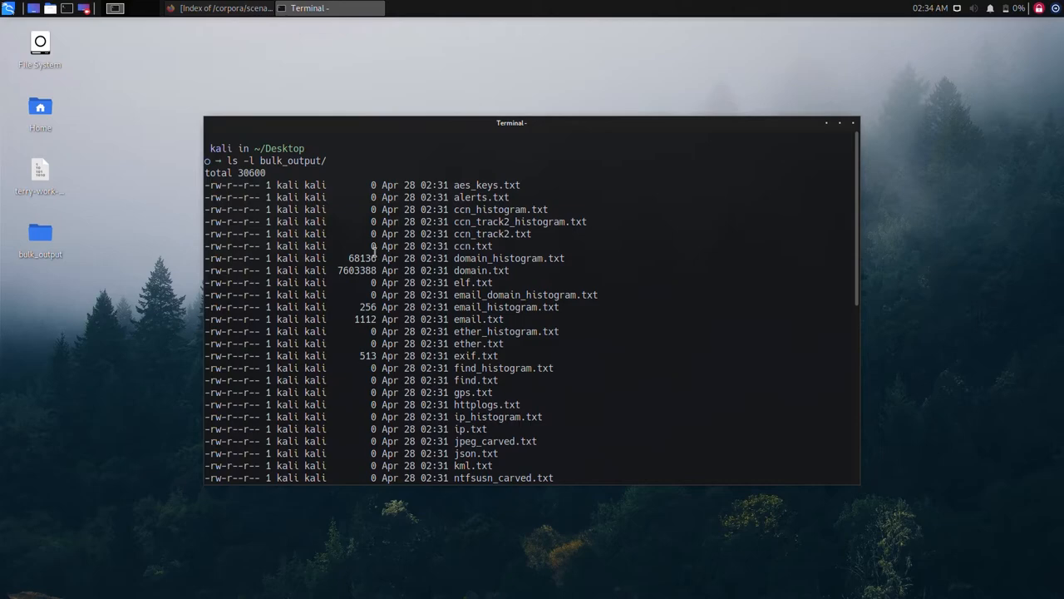
double_click(473, 246)
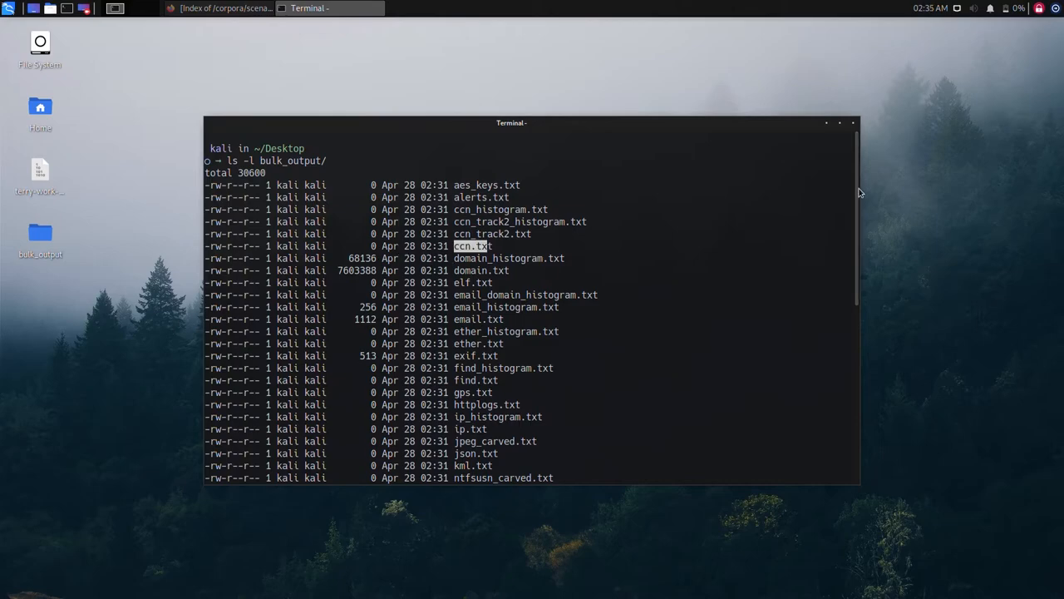
scroll("down", 3)
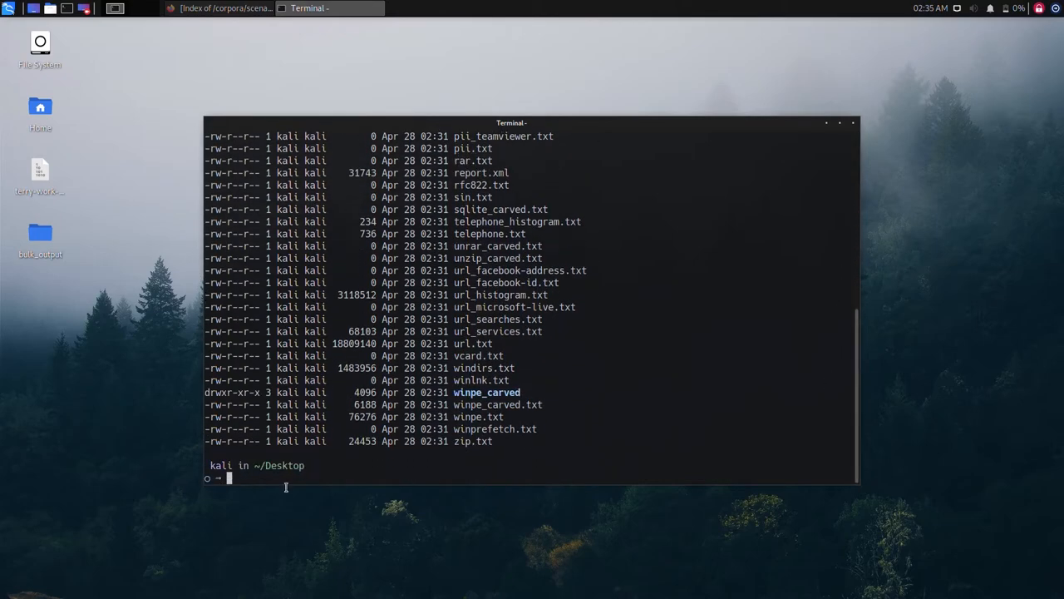
Cat bulk_output/telephone_histogram.txt, then bulk_output/url.txt to view their contents
type("cat bulk_output/te")
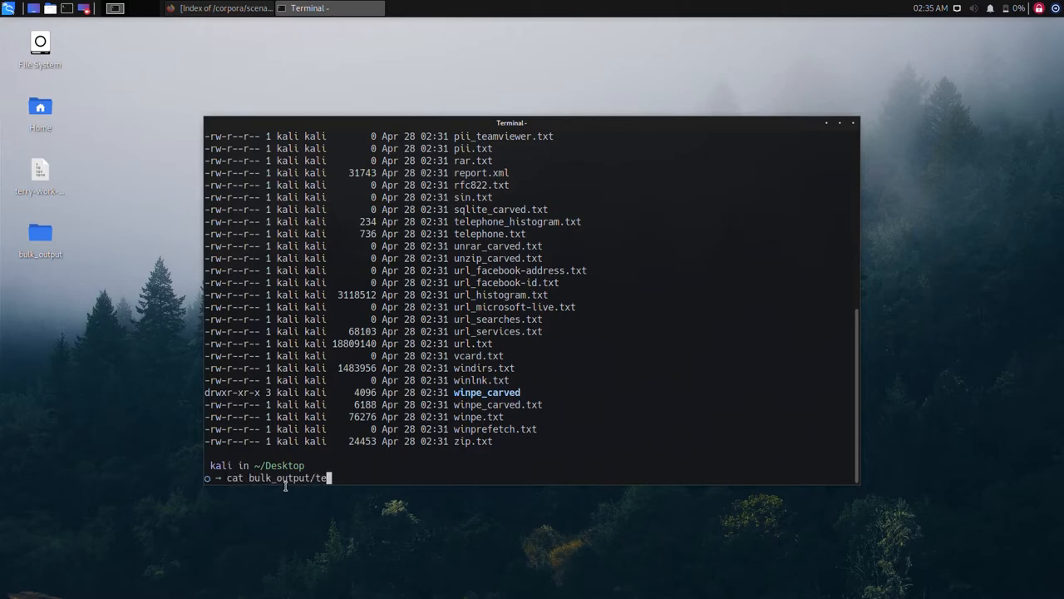
type("lephone_histogram.txt")
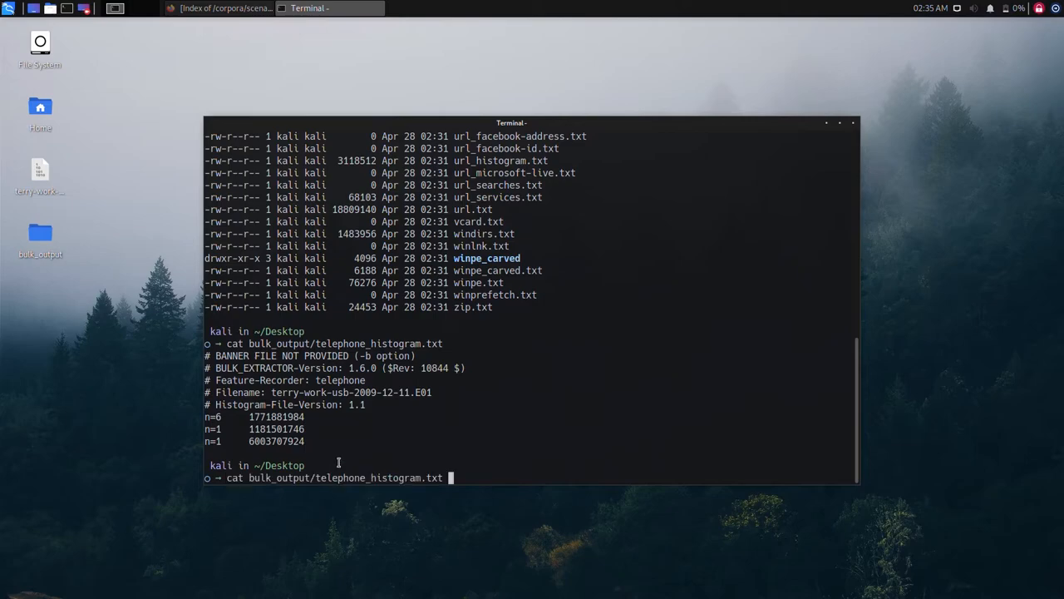
type("cat bulk_output/ur")
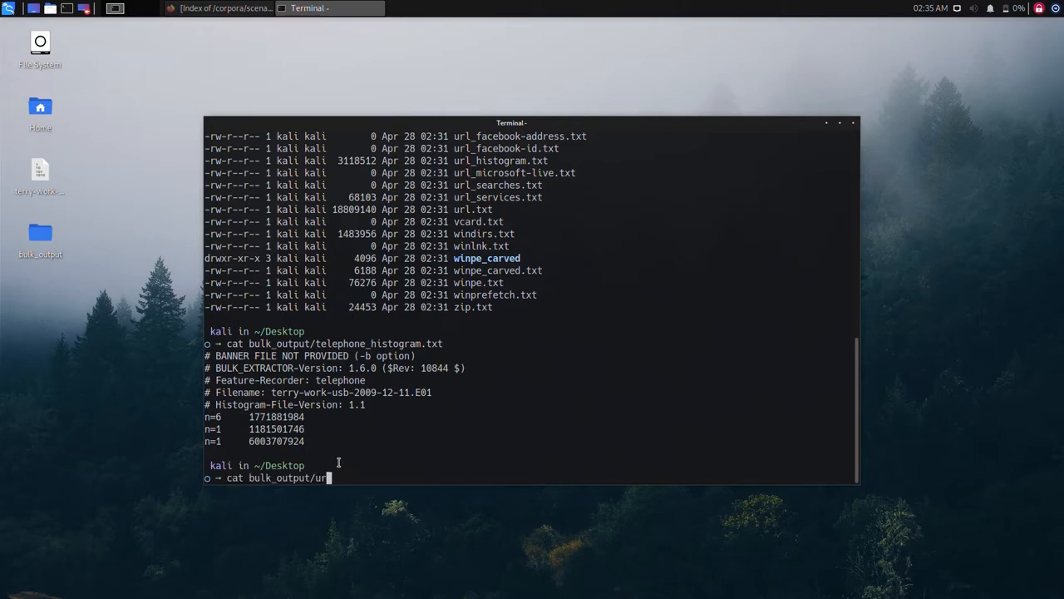
type("l.txt")
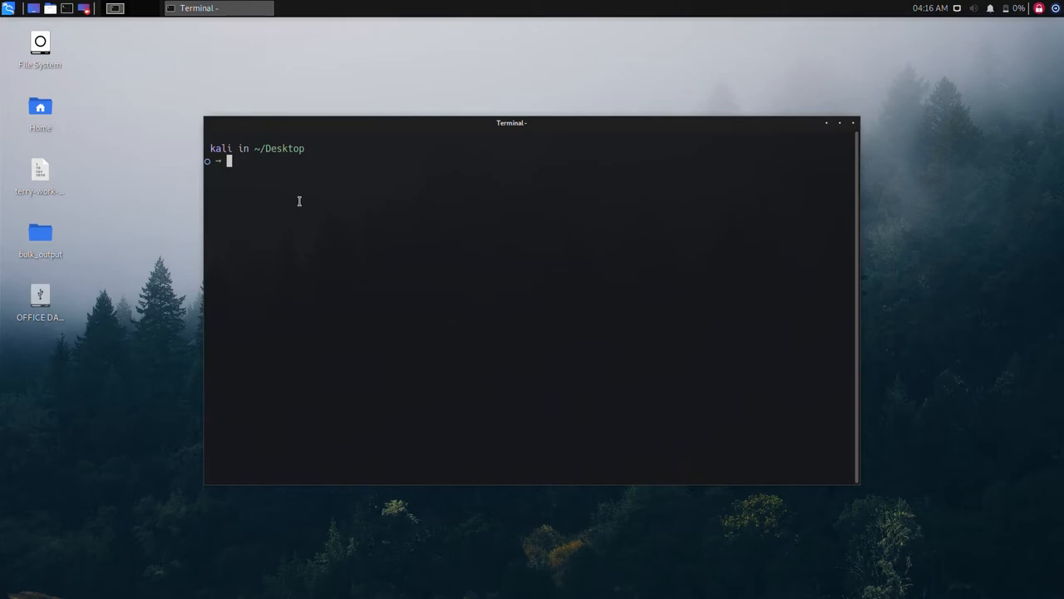
Run 'sudo fdisk -l' to list disks, revealing the 14.86 GiB USB drive at /dev/sdb1
type("sudo fdisk -l")
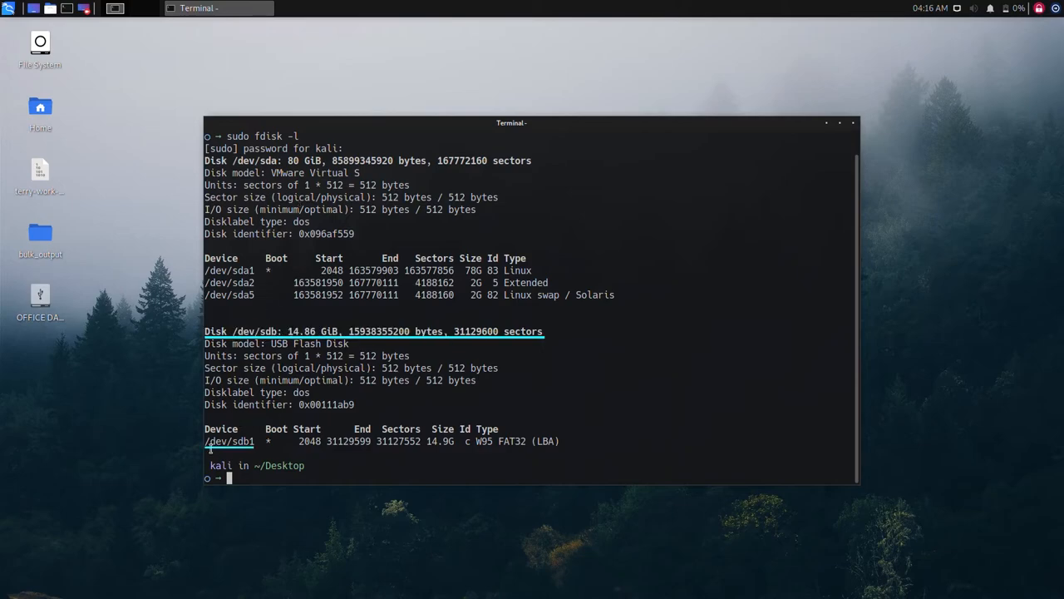
mouse_move(346, 474)
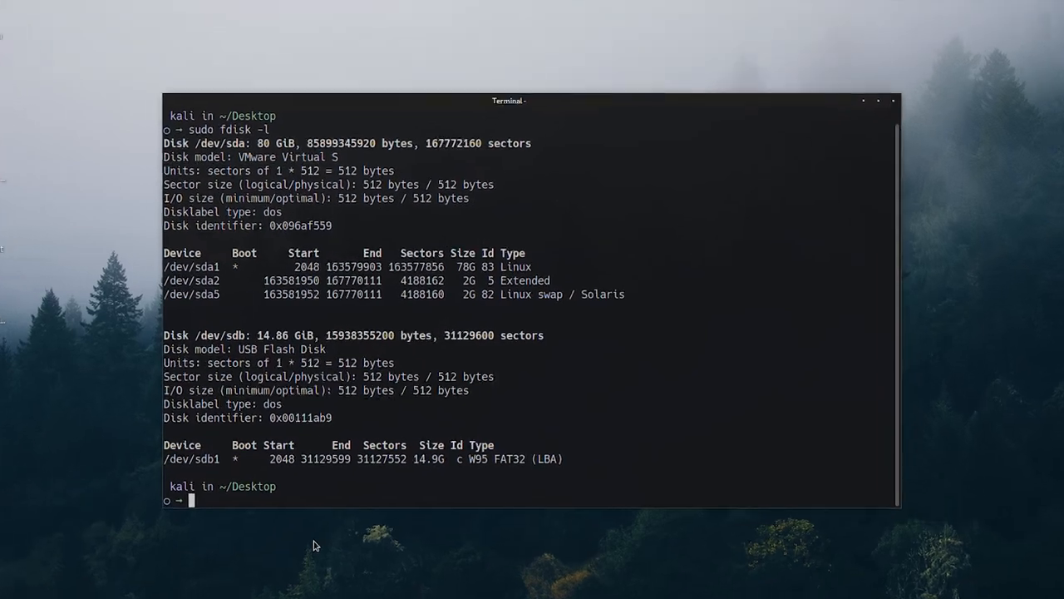
Enter 'sudo bulk_extractor -o drivr_out /dev/sdb1 -E' to scan the pen drive partition
type("sudo b")
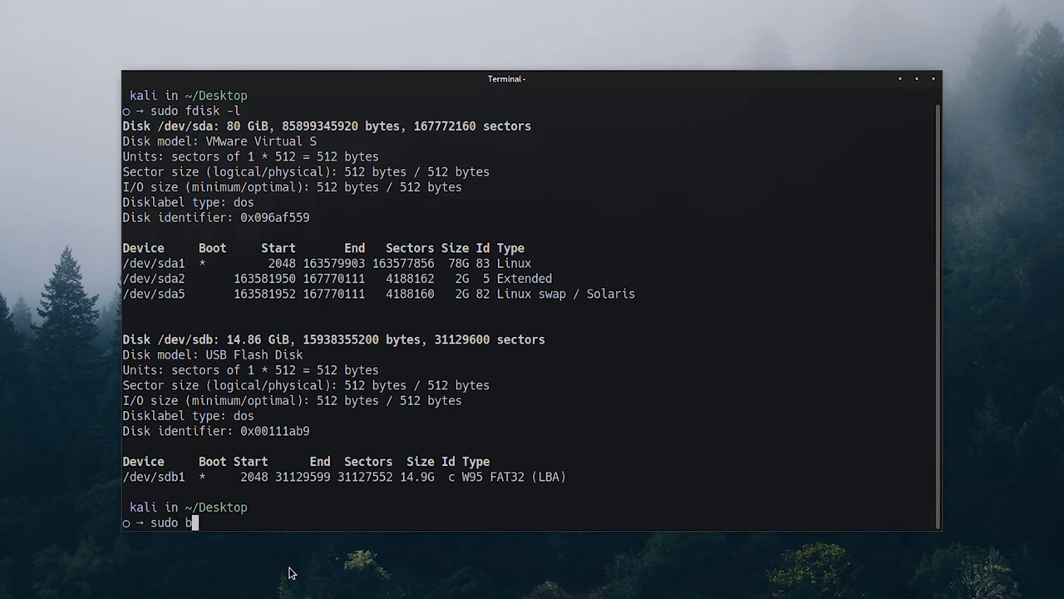
type("ulk_extractor")
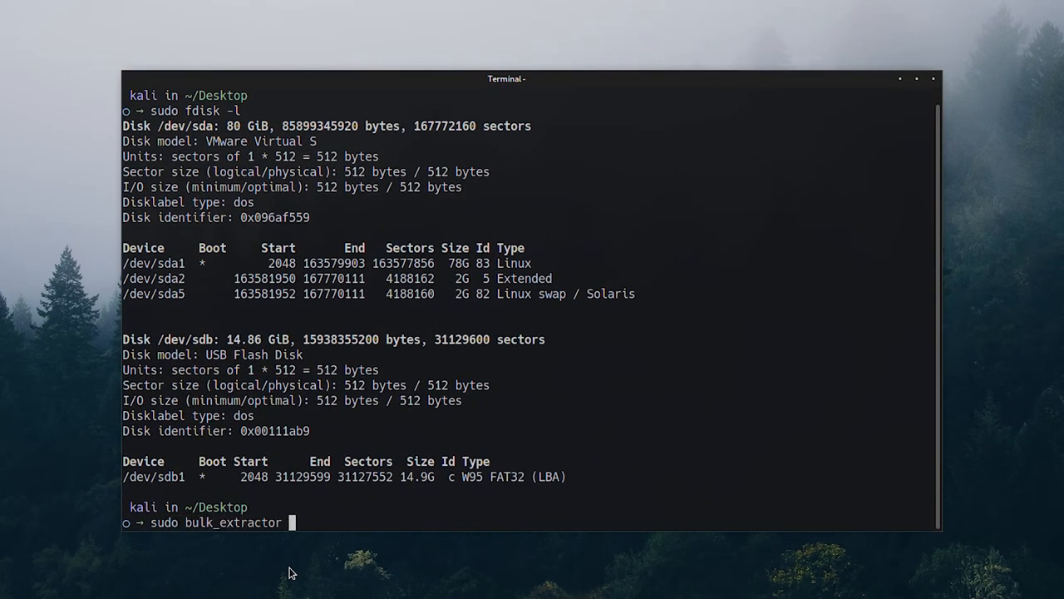
type("-o drivr-")
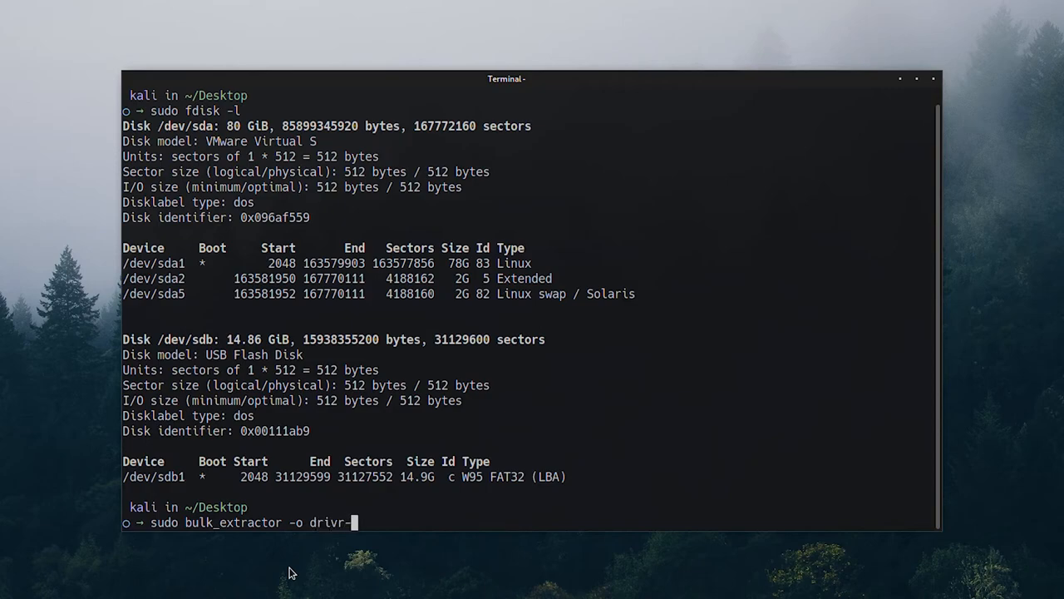
type("out /dev/s")
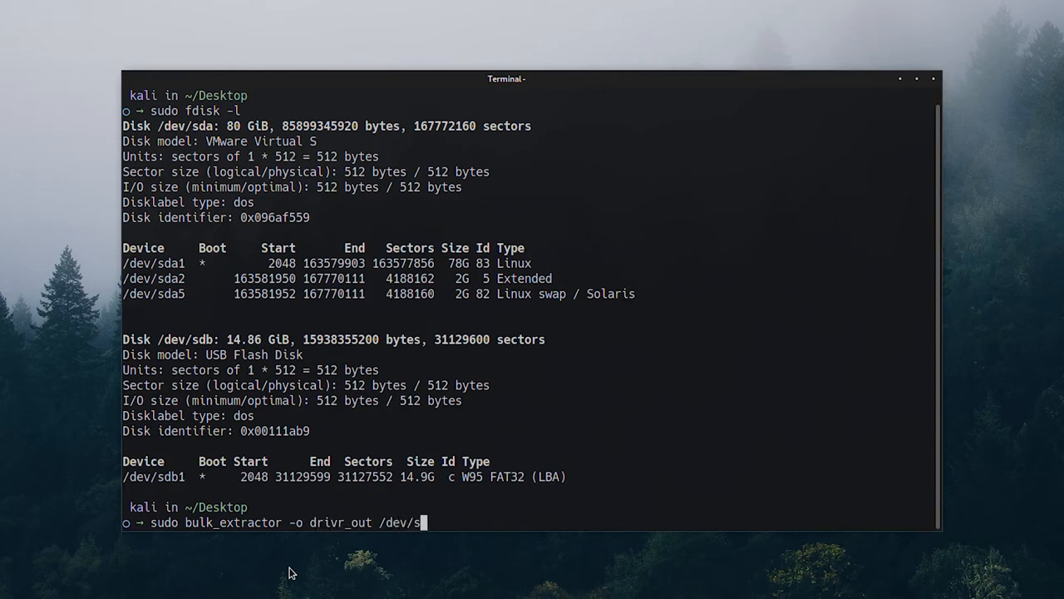
type("db1 -E")
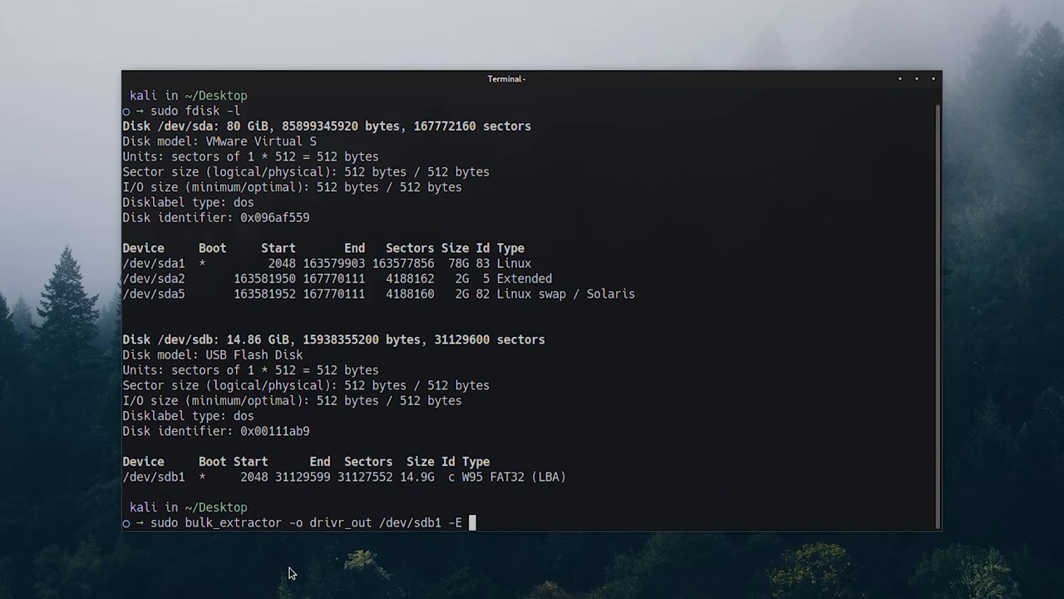